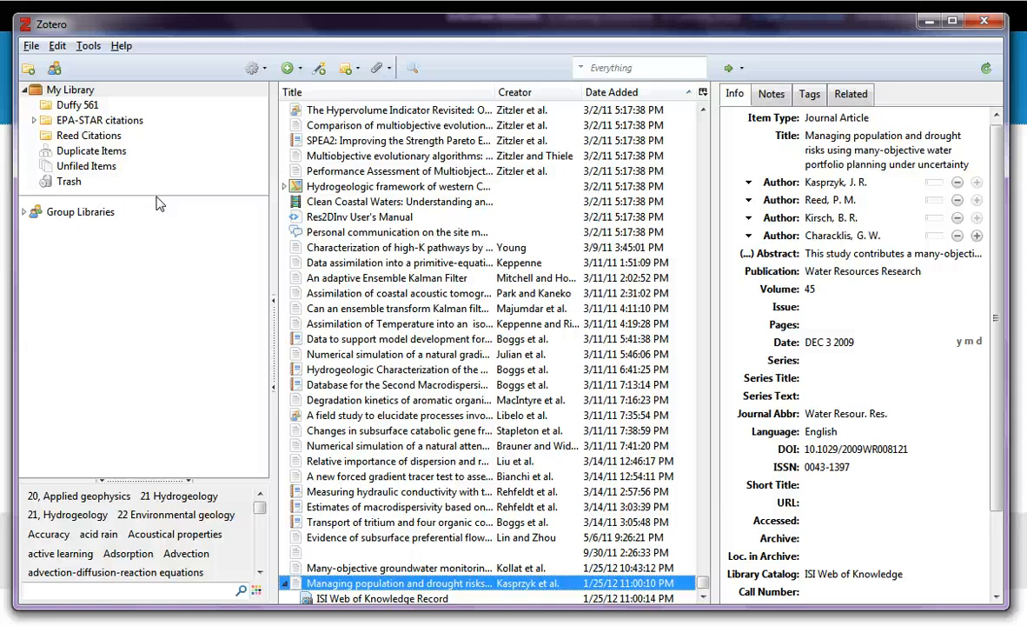
mouse_move(31, 46)
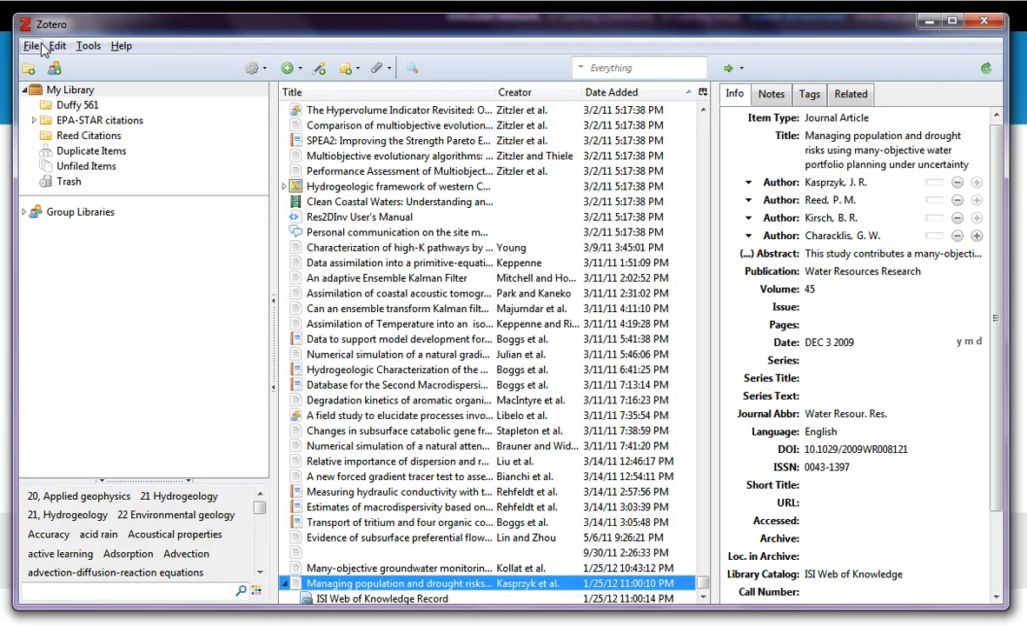
- Show the File menu commands for new items, import and export
left_click(31, 45)
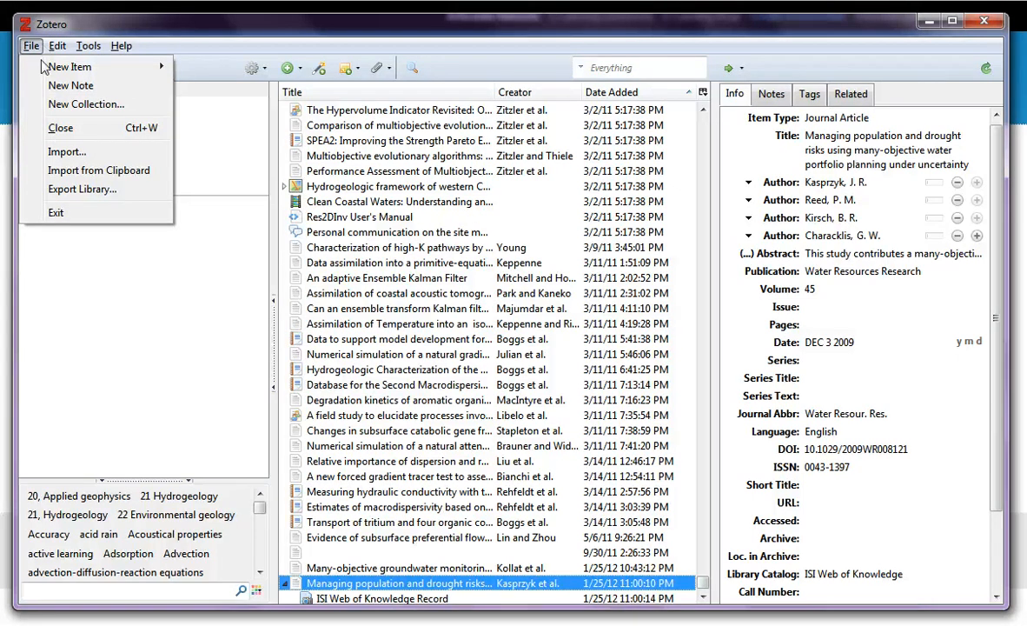
- Import result.bib from the Desktop, creating a new 'result' collection of references
left_click(66, 149)
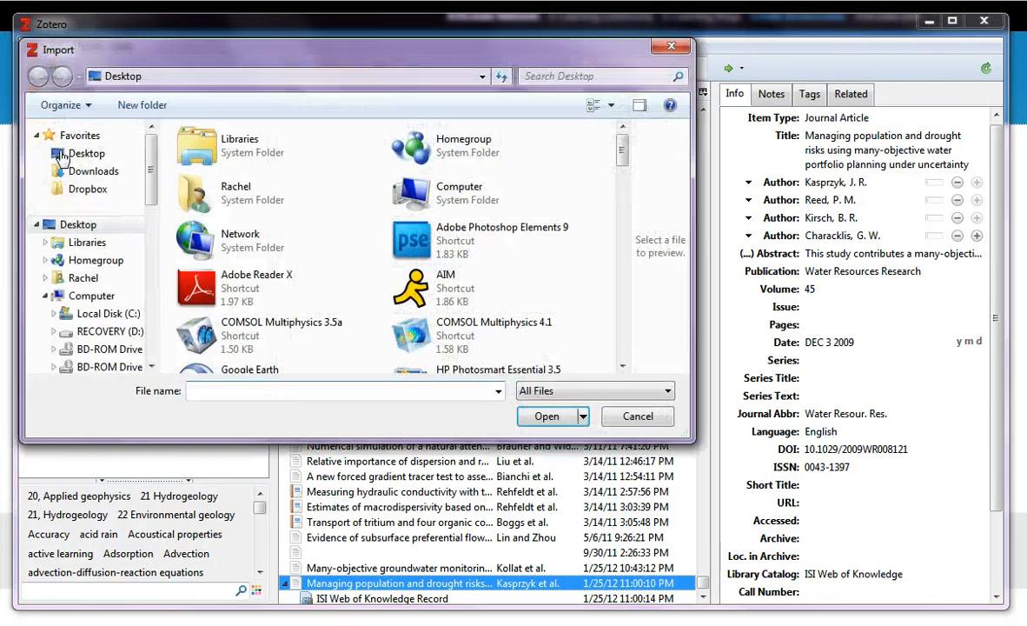
type("result")
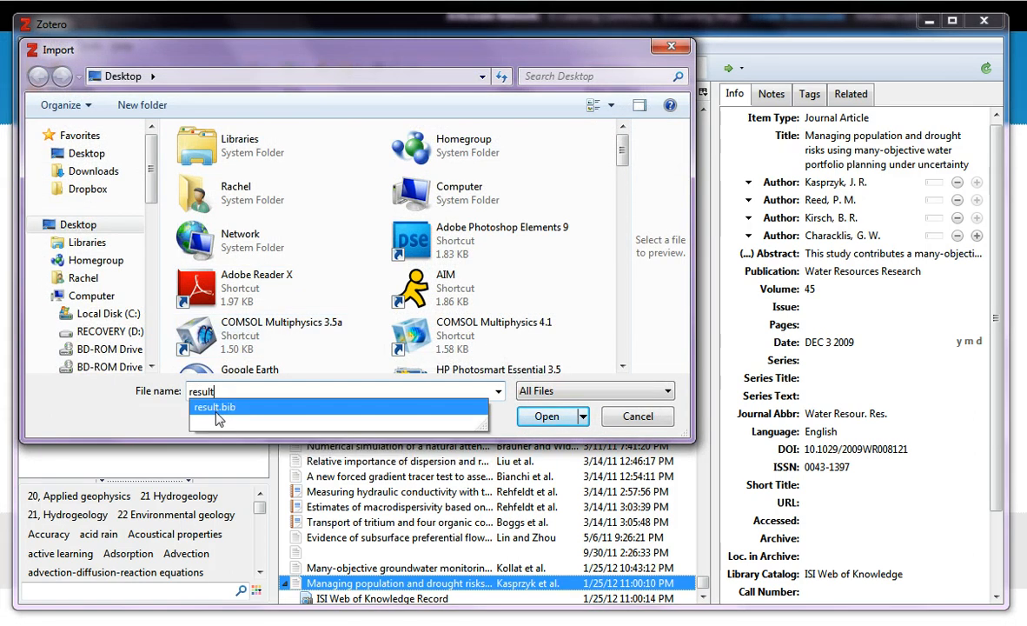
left_click(216, 406)
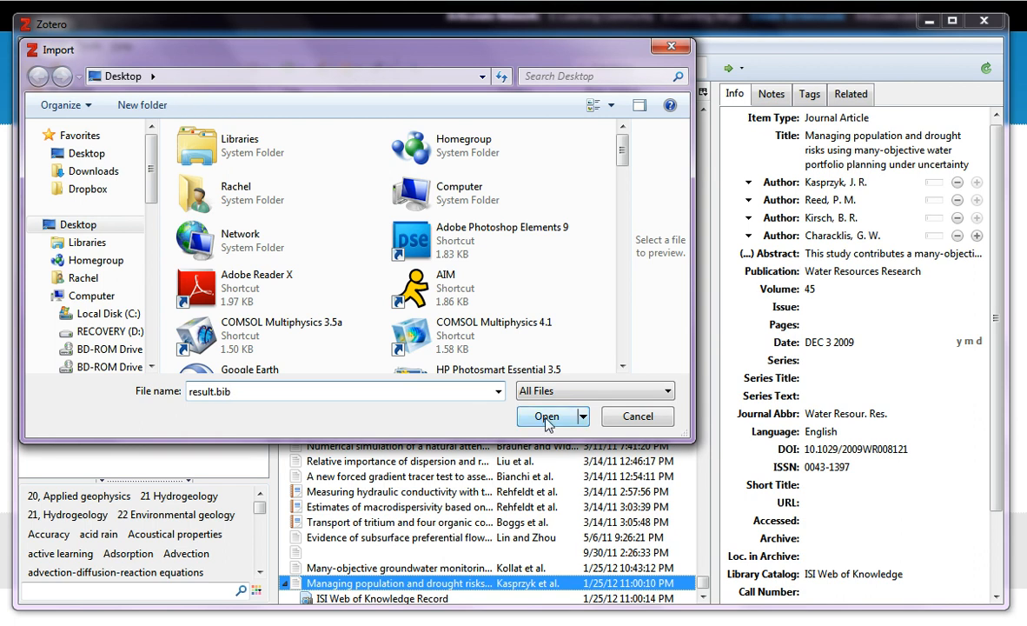
left_click(546, 417)
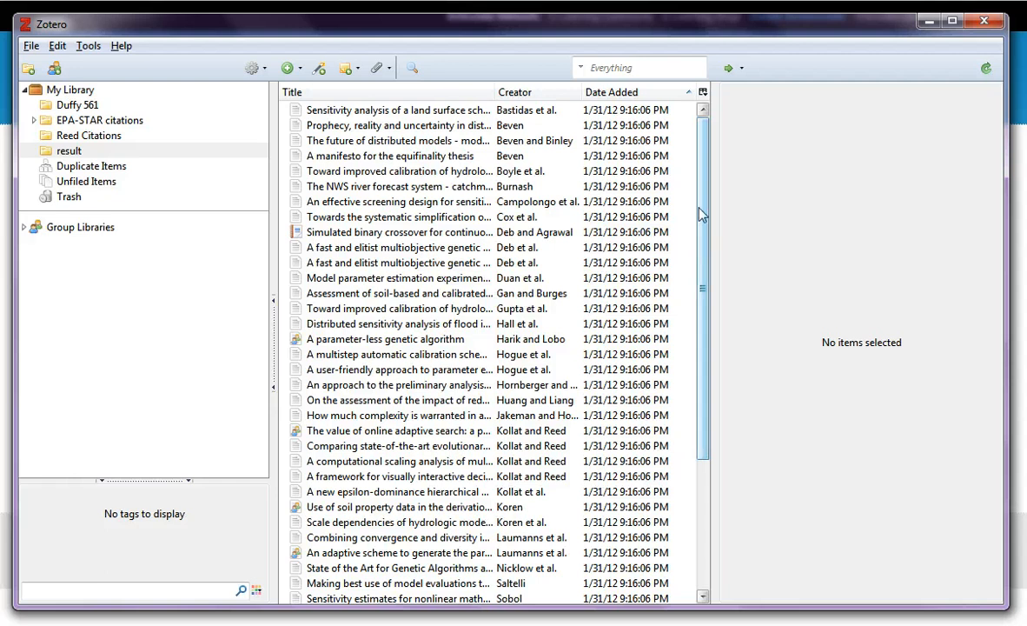
mouse_move(87, 154)
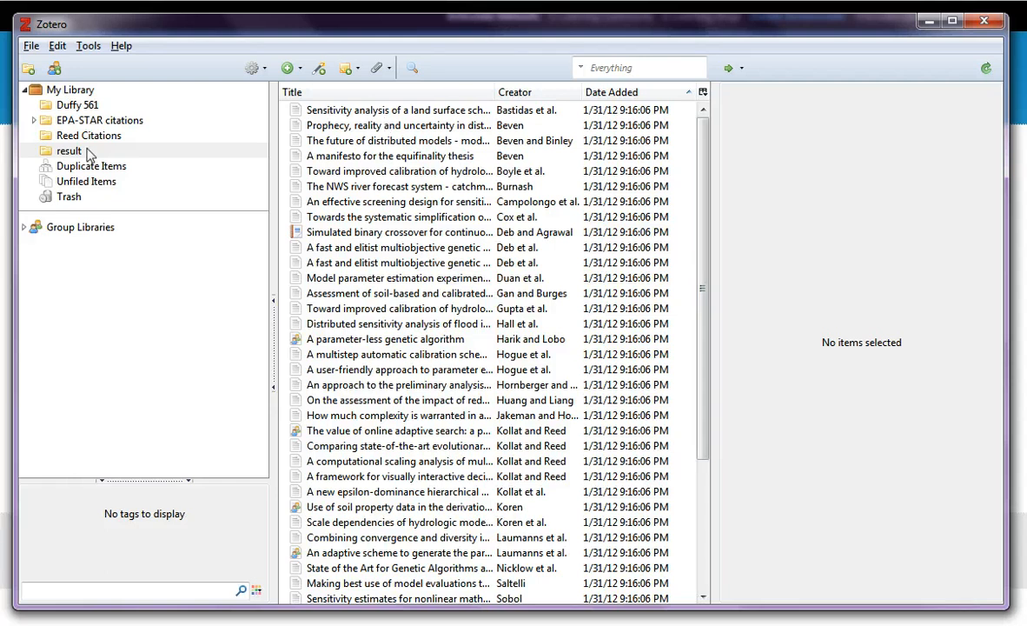
- Inspect the first reference in the result collection, then return to the My Library list
left_click(68, 149)
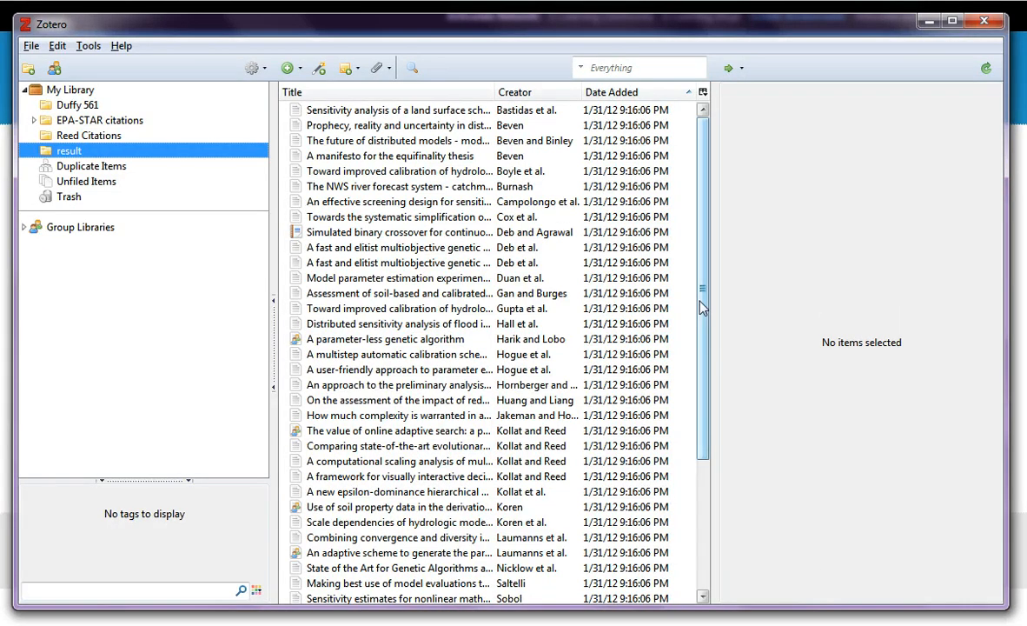
left_click(396, 110)
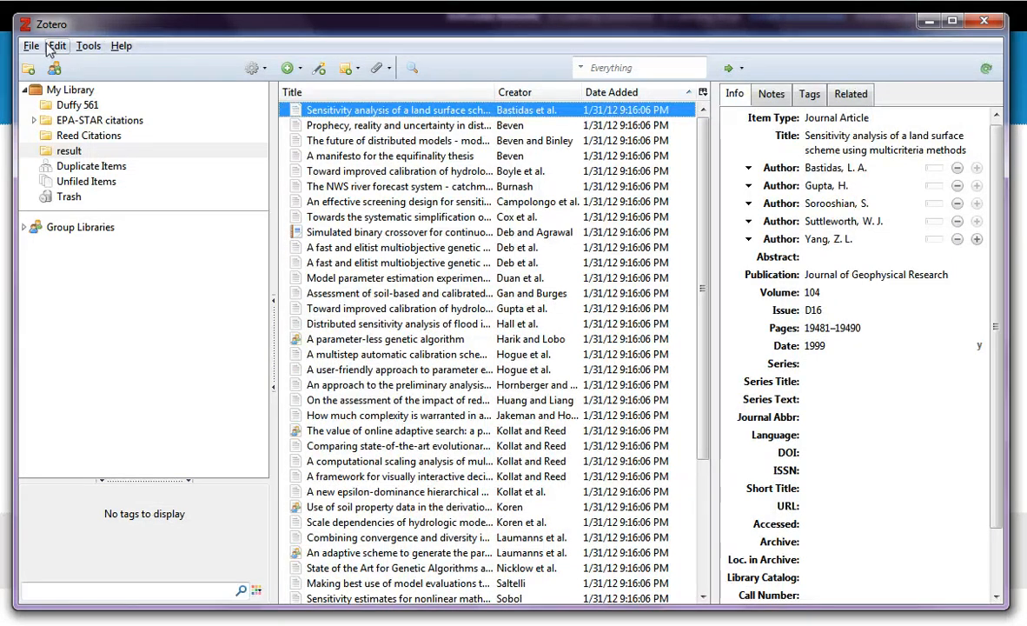
left_click(31, 46)
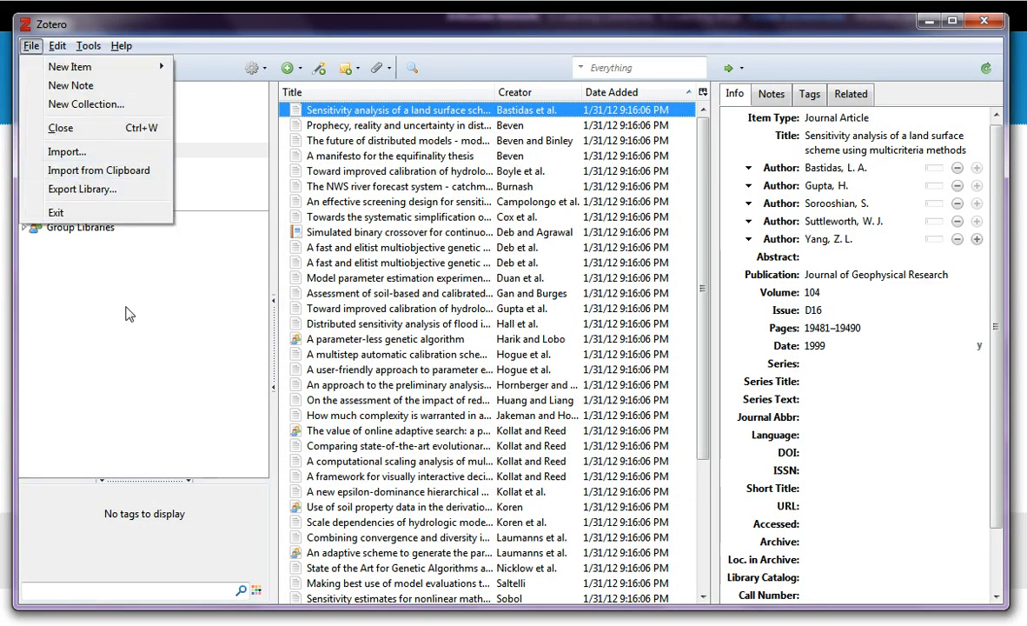
left_click(77, 88)
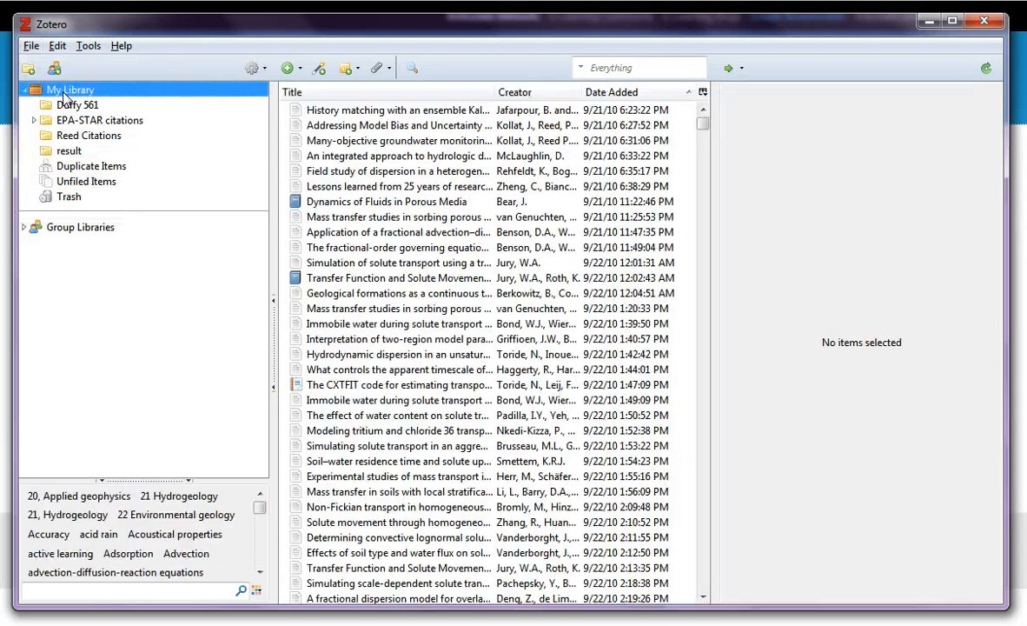
right_click(69, 90)
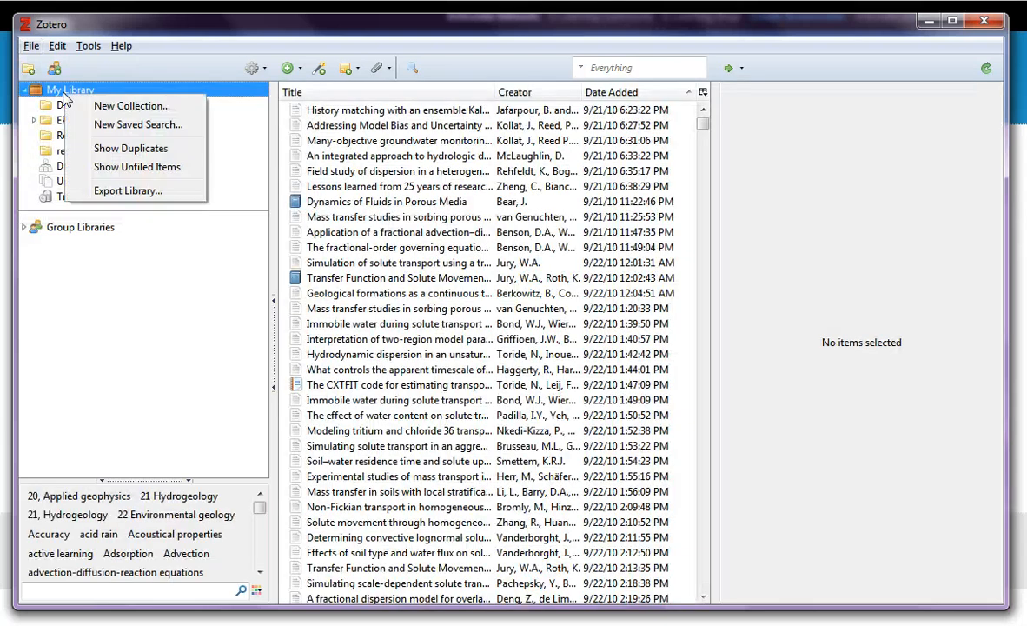
mouse_move(129, 190)
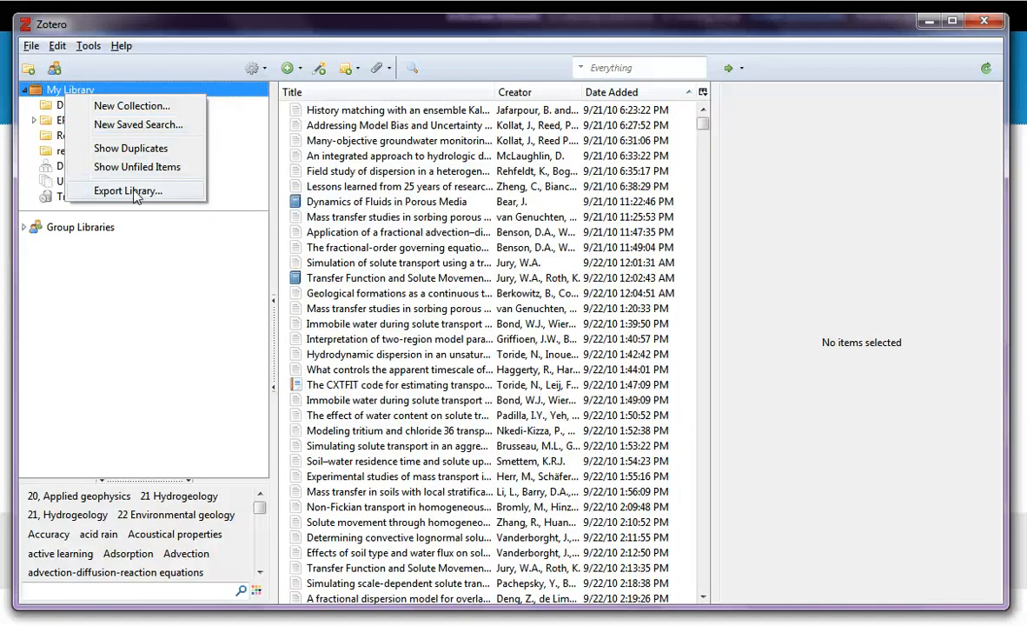
left_click(128, 190)
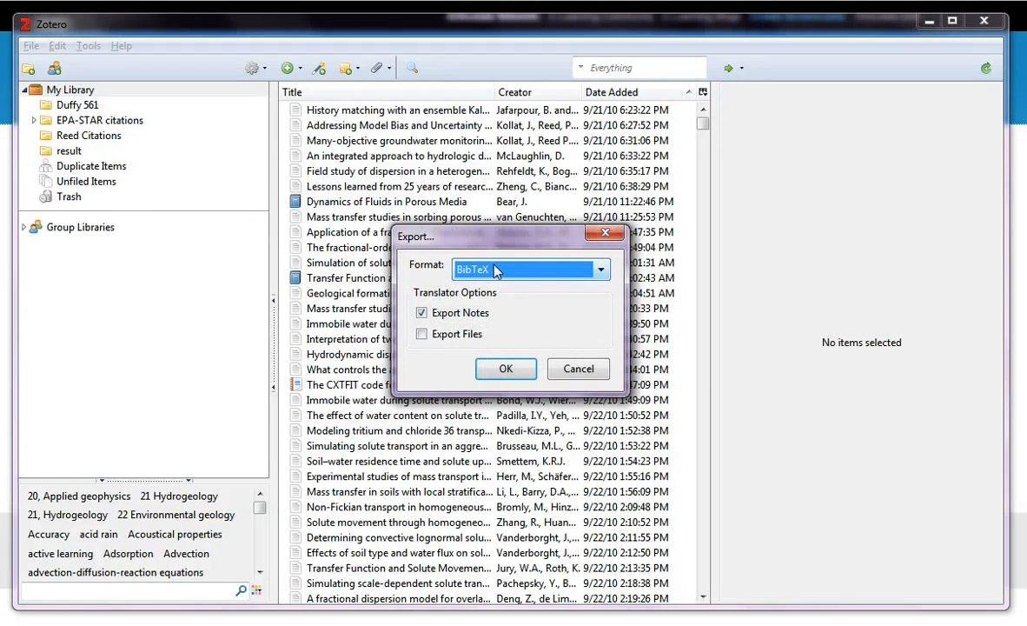
left_click(598, 270)
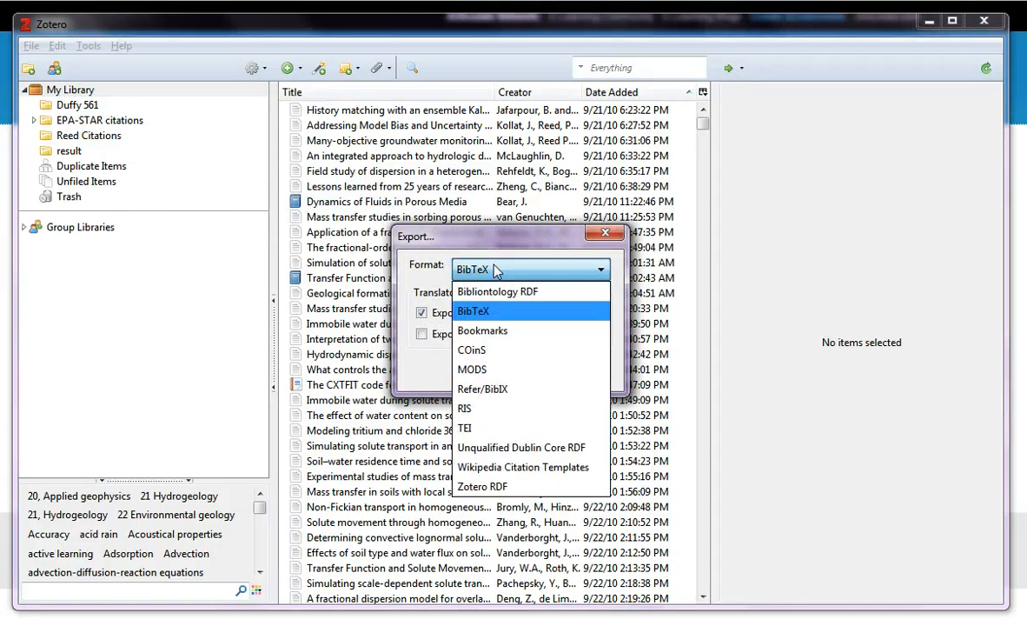
mouse_move(490, 292)
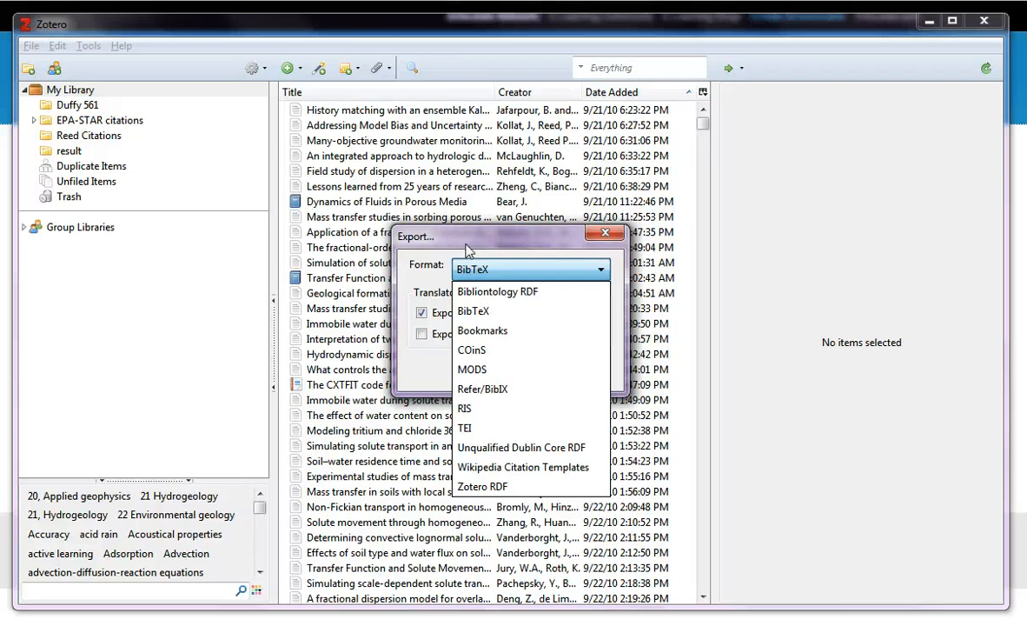
left_click(473, 311)
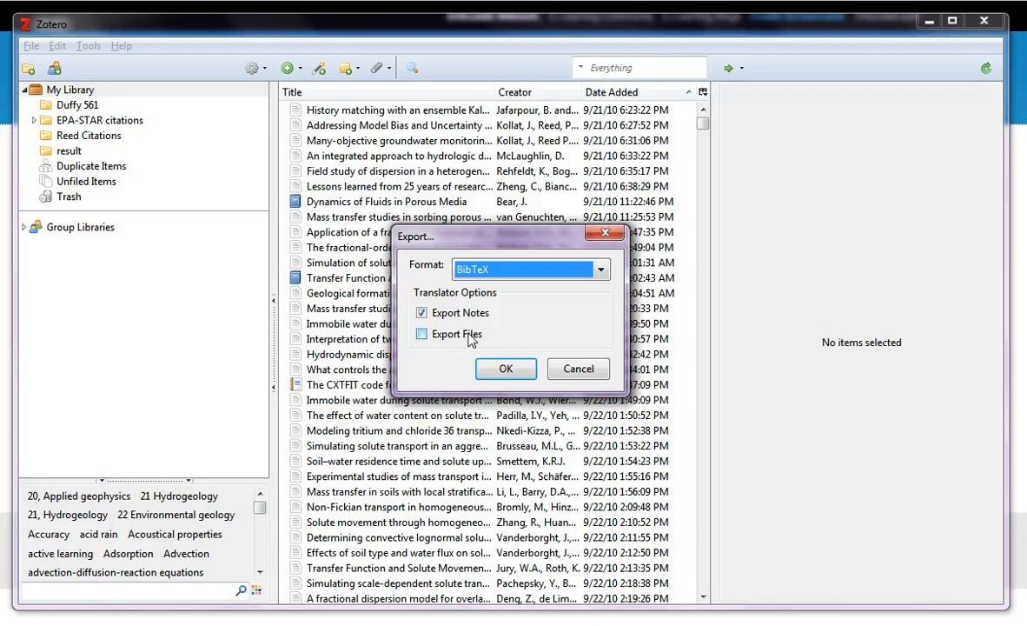
left_click(422, 334)
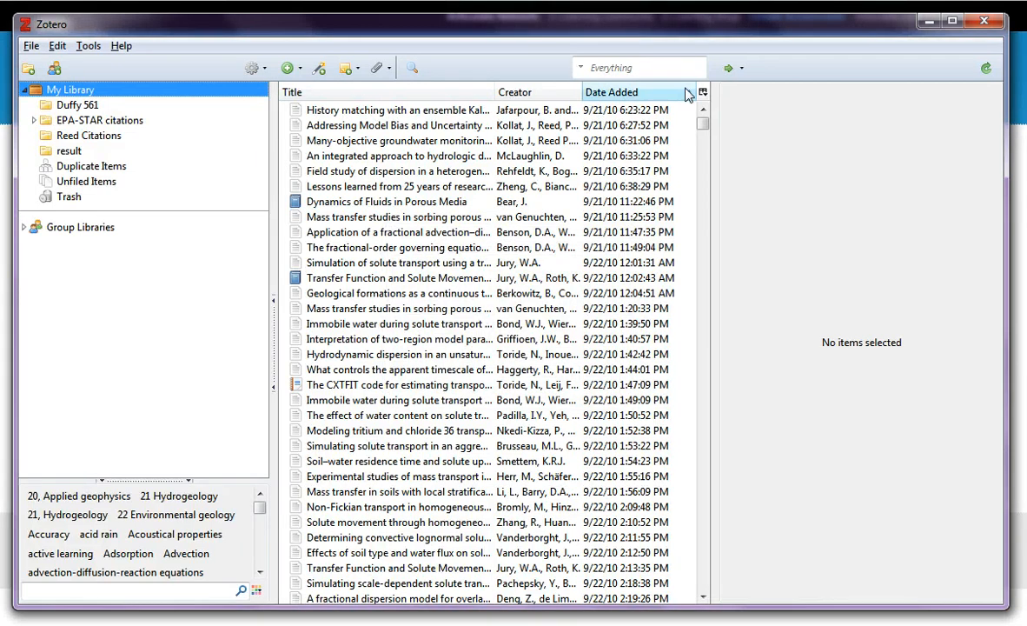
- Sort the library by Date Added and select Kasprzyk et al.'s drought-risk water portfolio article
left_click(612, 90)
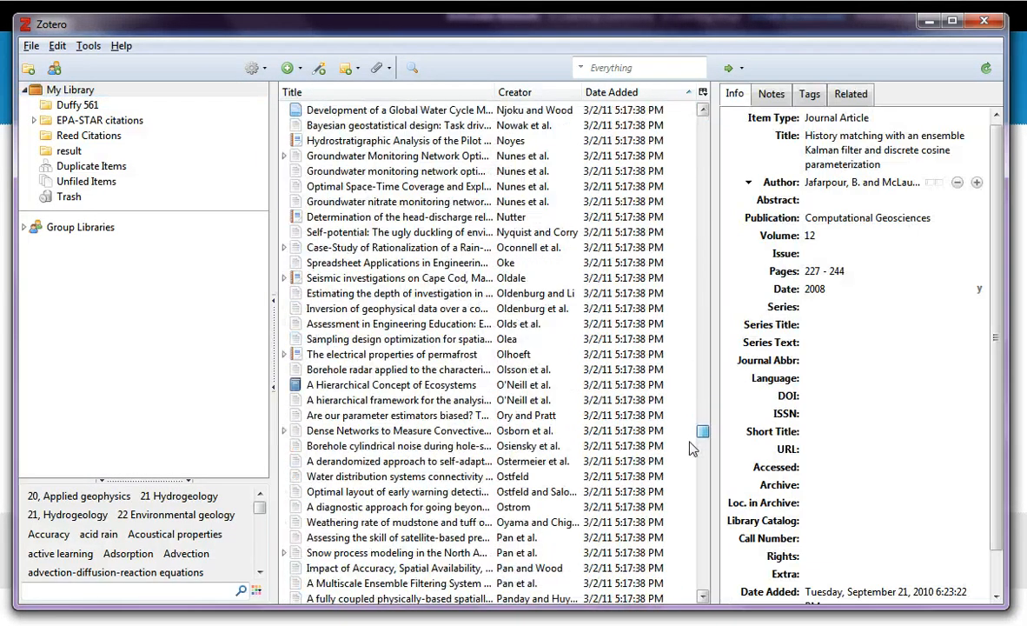
scroll("down", 3)
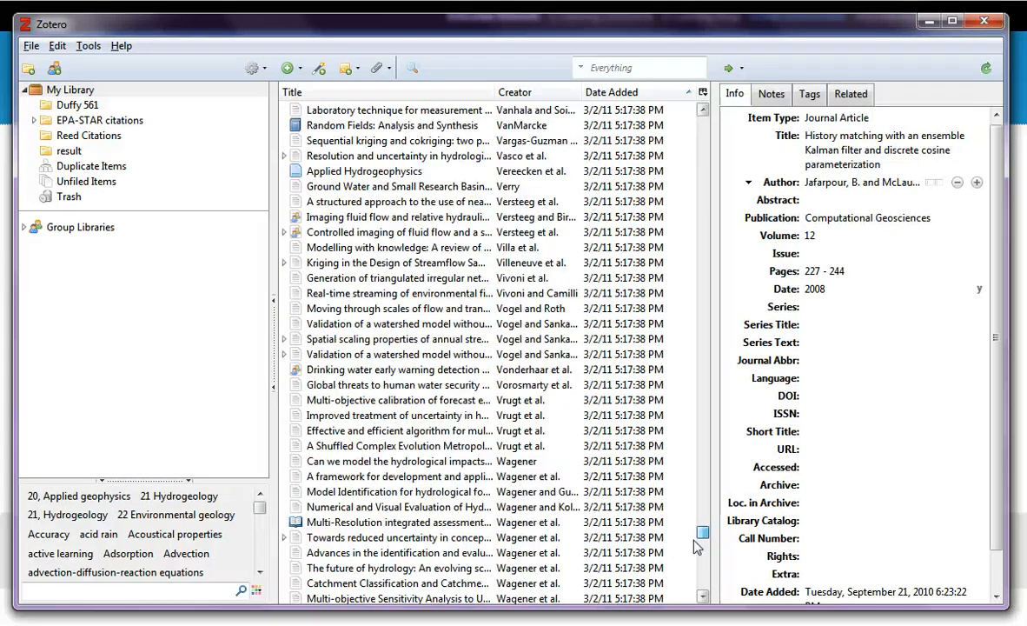
left_click_drag(702, 536, 702, 582)
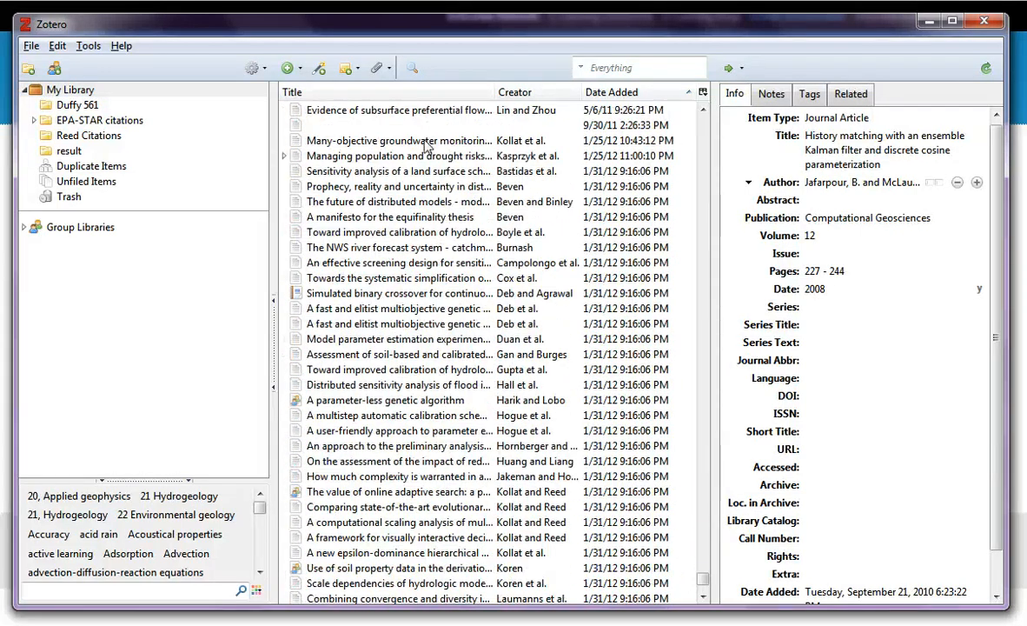
left_click(398, 155)
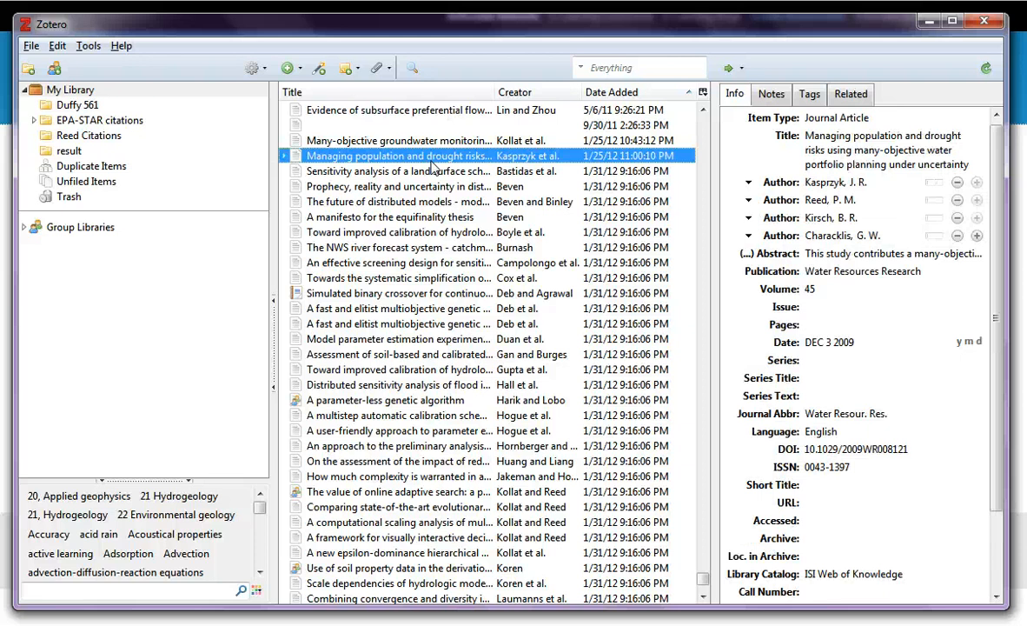
- Attach a stored copy of Kasprzyk.pdf from the Desktop to the drought-risk article
right_click(403, 155)
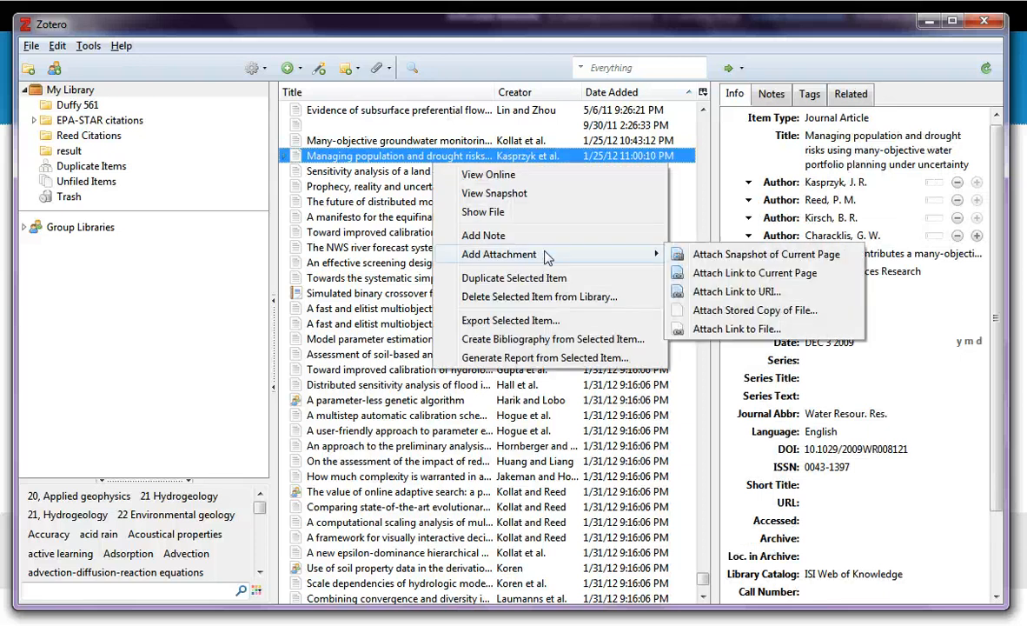
mouse_move(763, 309)
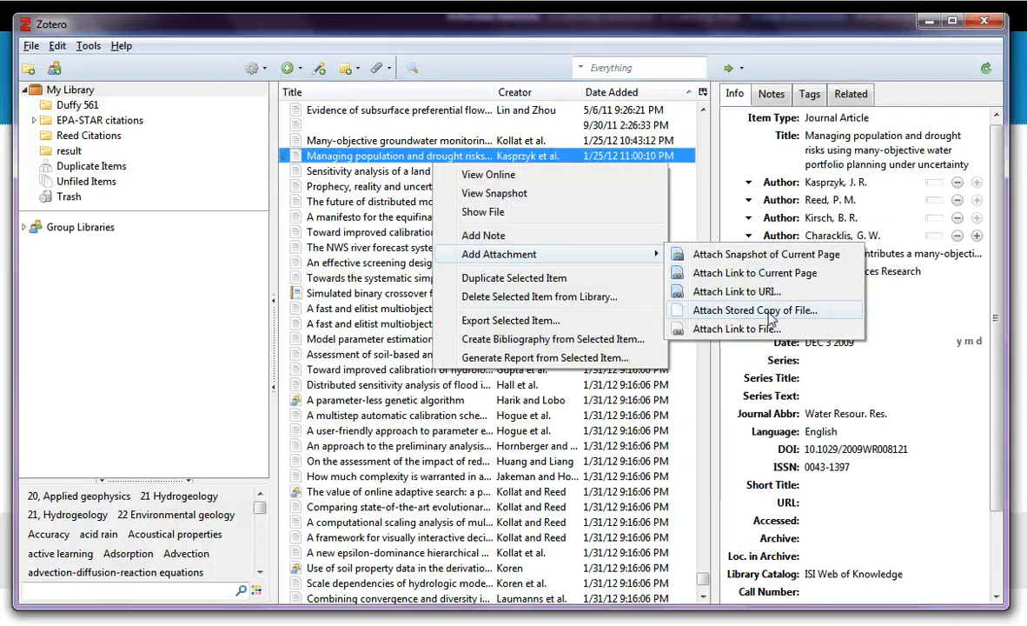
left_click(760, 309)
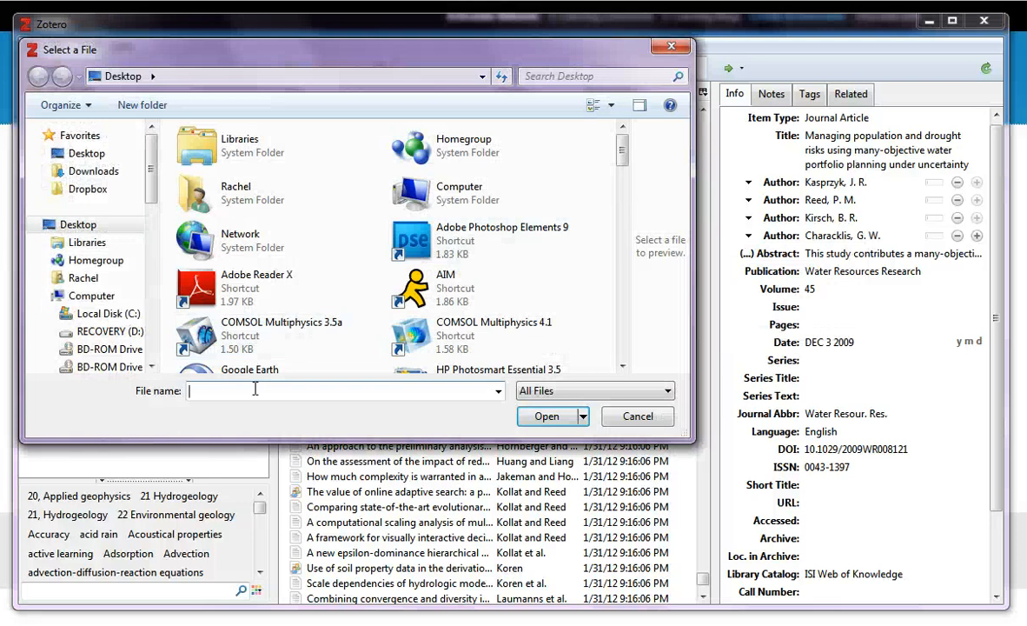
type("kas")
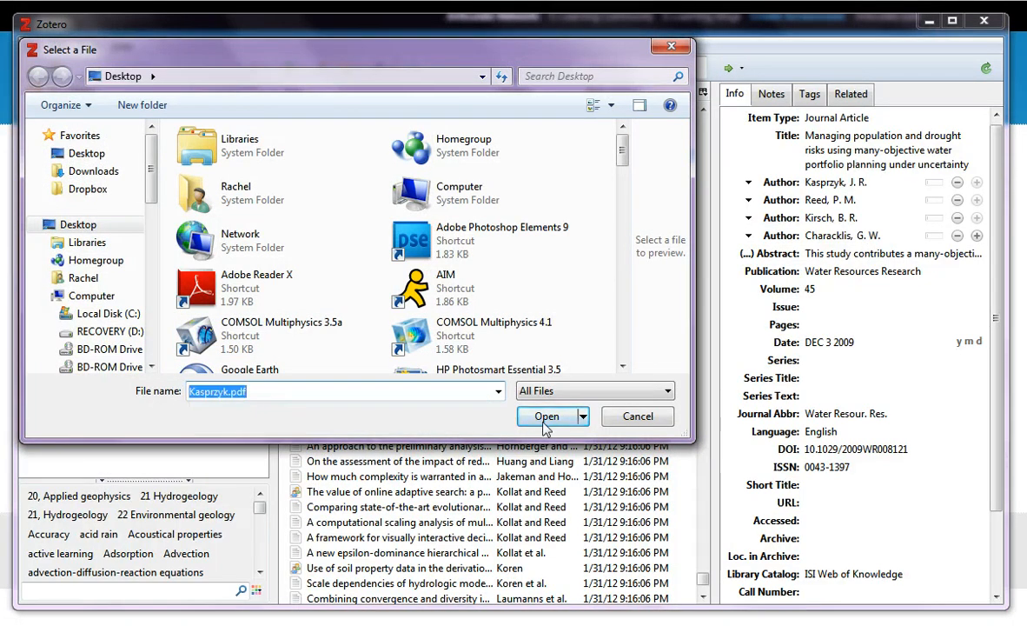
left_click(546, 415)
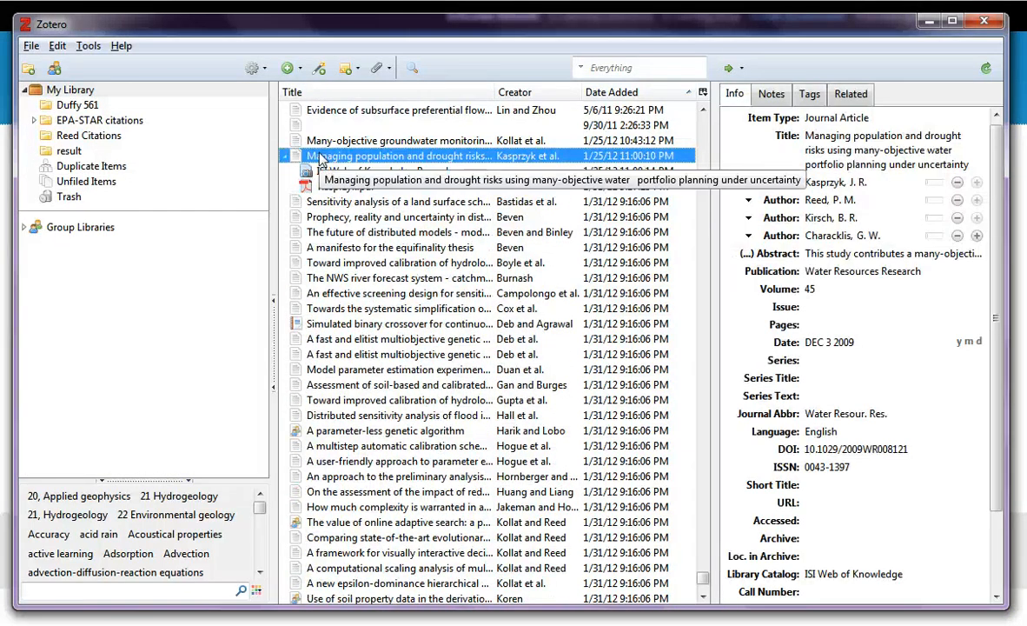
- Expand the item's attachments and review the Search preferences showing PDF indexing installed, four items indexed
left_click(122, 45)
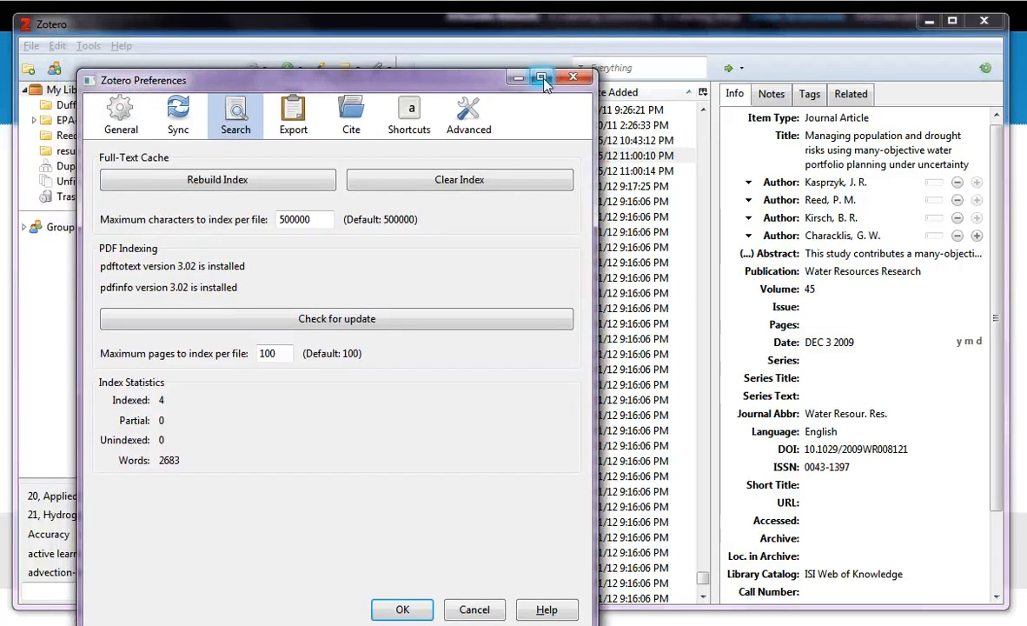
left_click(87, 45)
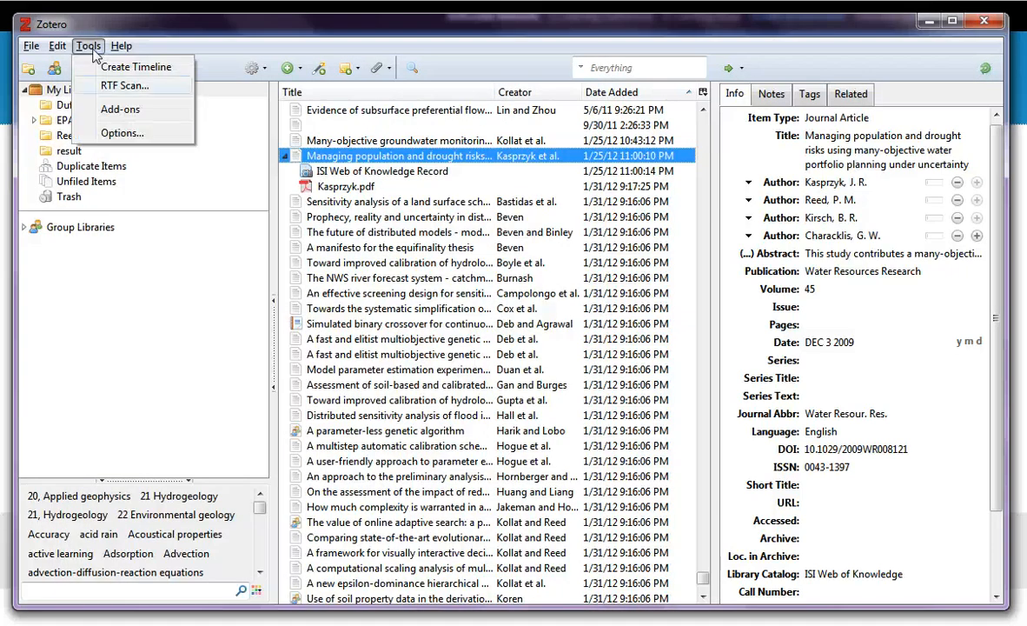
left_click(122, 132)
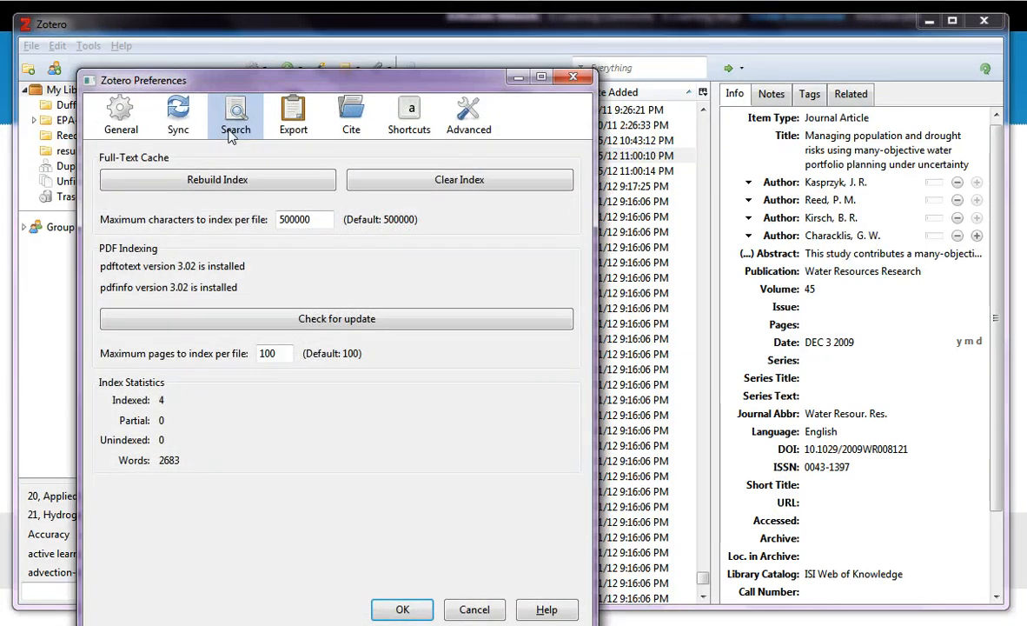
mouse_move(118, 276)
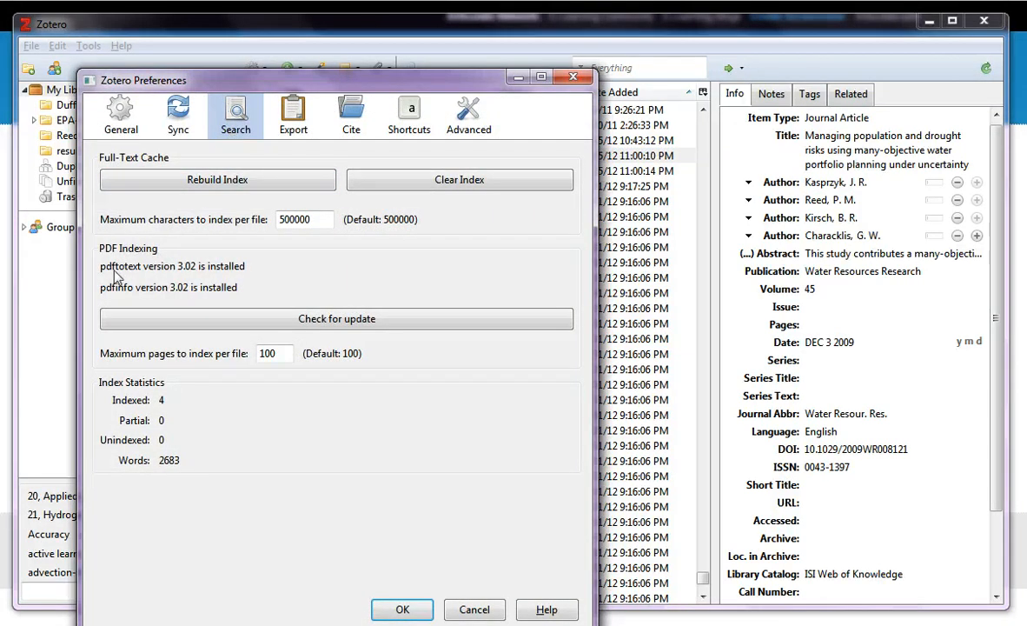
mouse_move(122, 294)
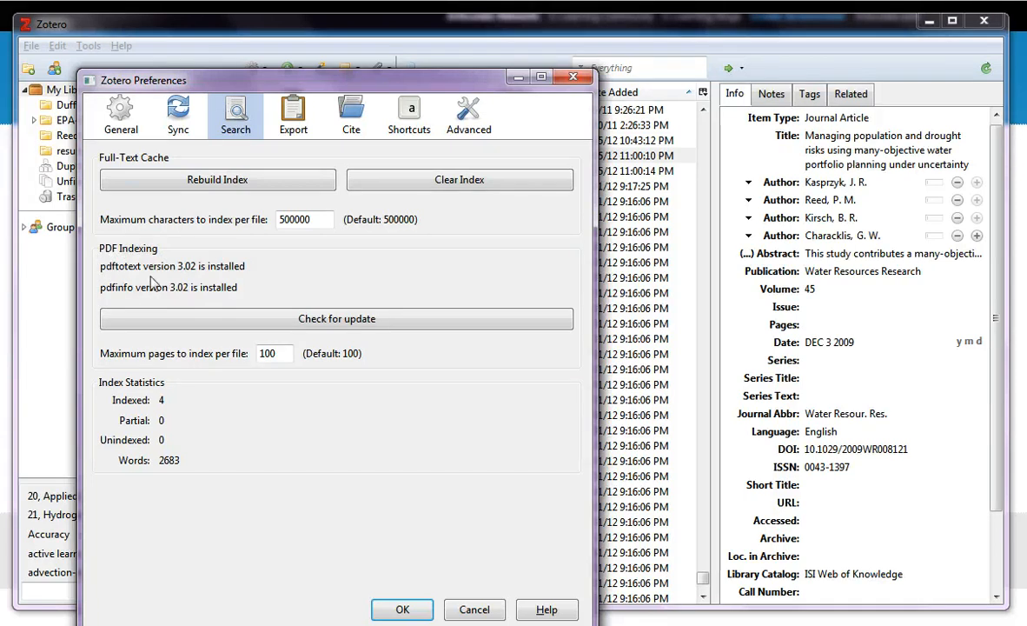
mouse_move(177, 264)
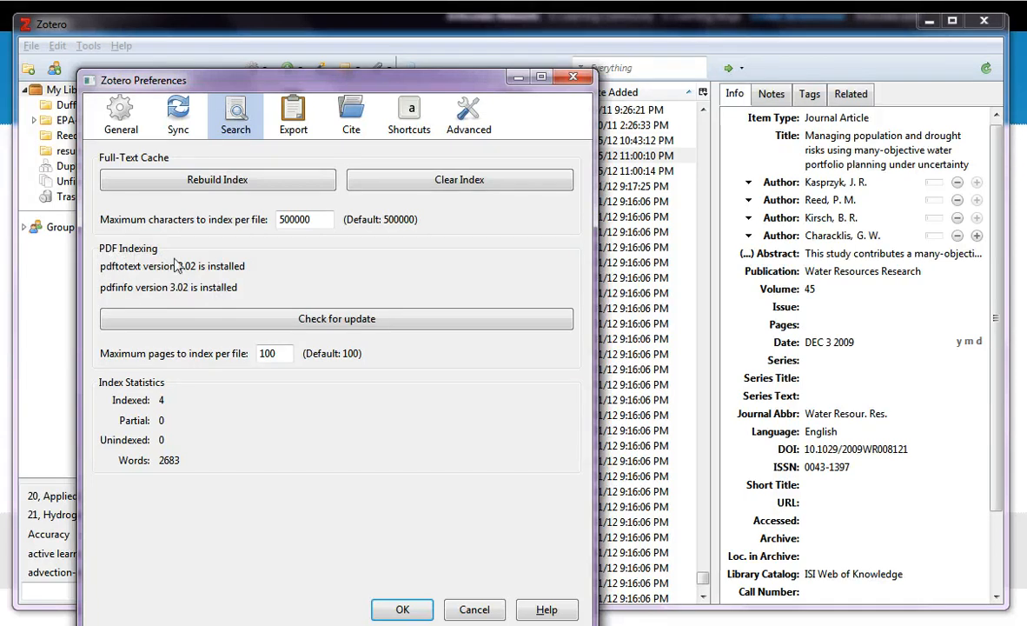
mouse_move(247, 309)
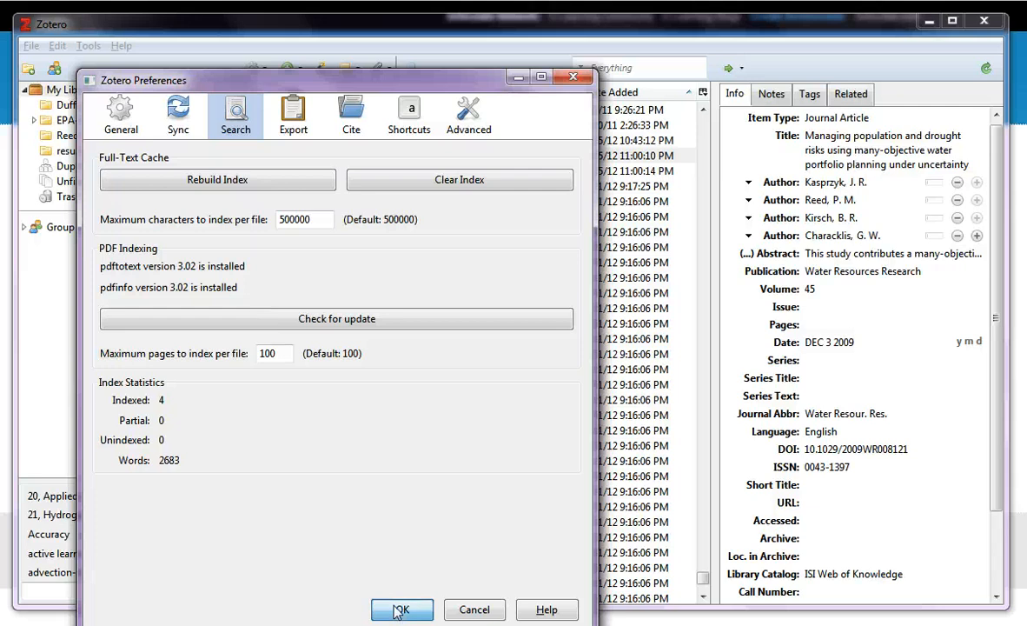
left_click(402, 608)
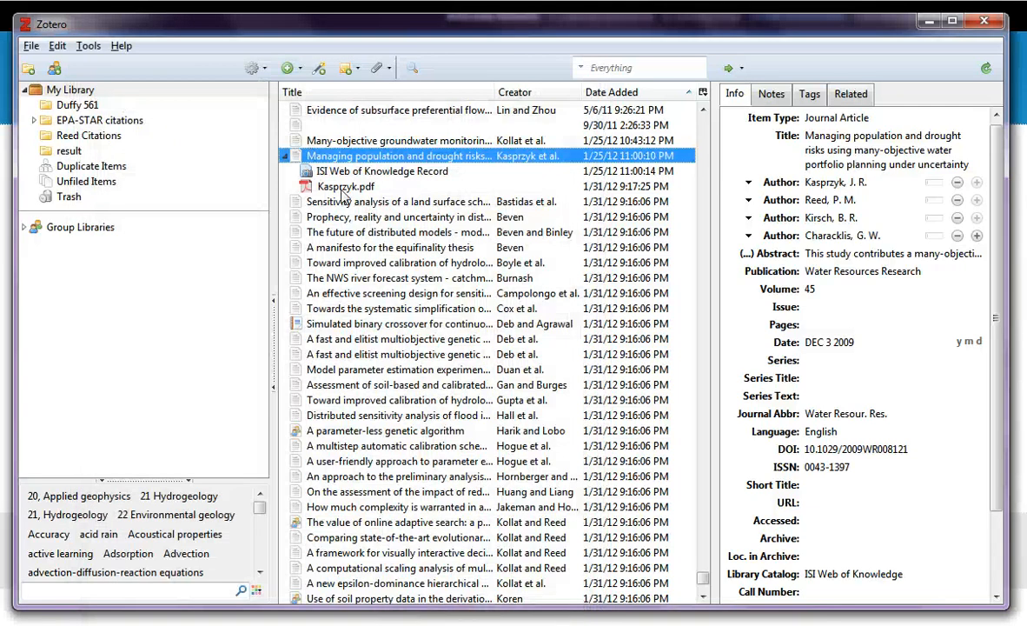
- Search Everything for 'CVA', matching Kasprzyk.pdf, then clear the search to show the whole library
left_click(347, 186)
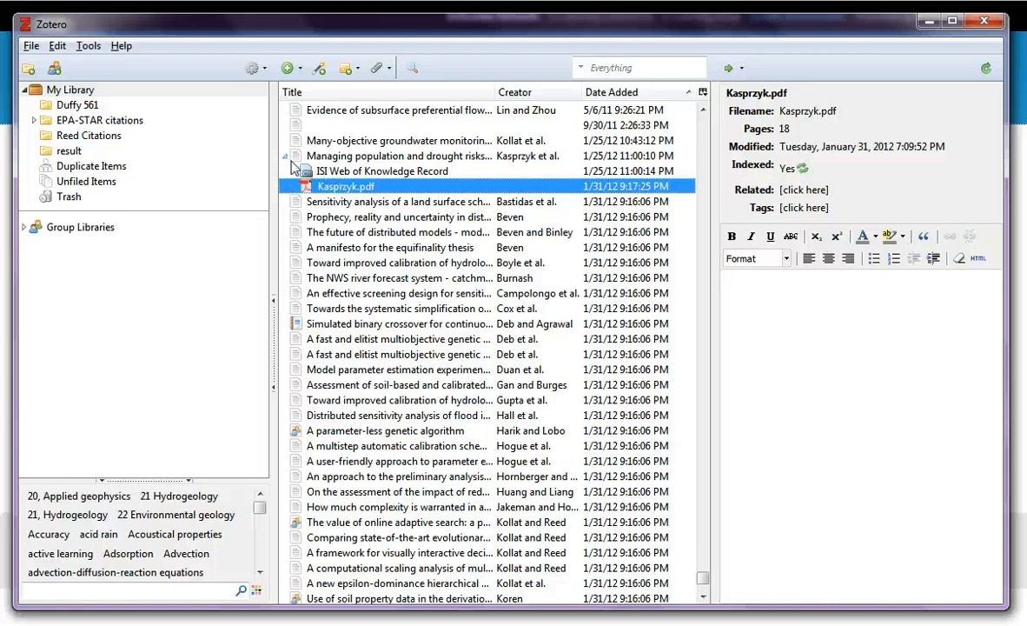
left_click(398, 155)
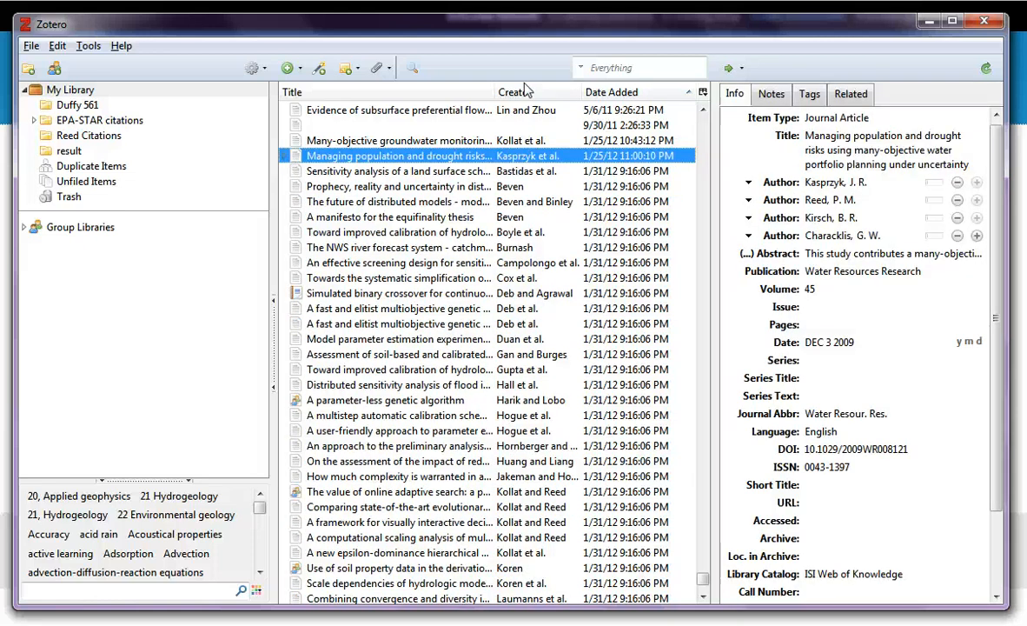
left_click(589, 66)
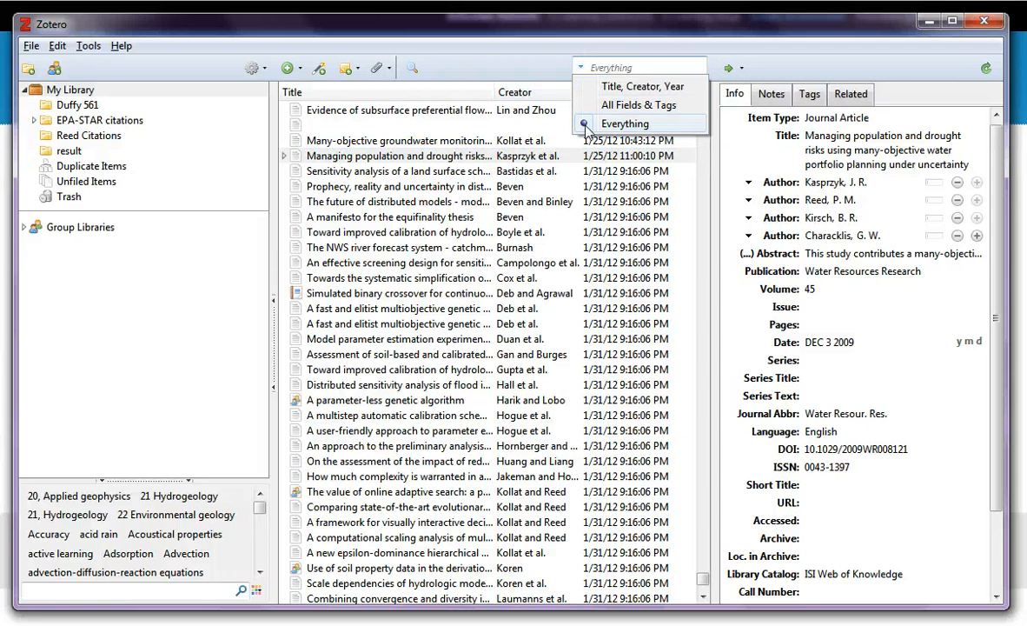
left_click(626, 121)
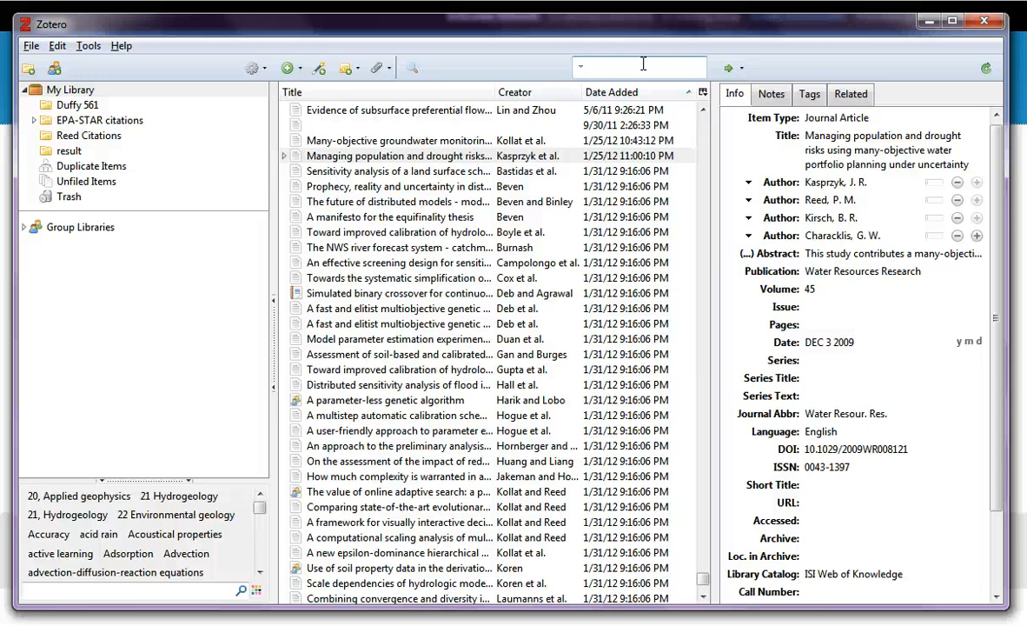
type("CVAR")
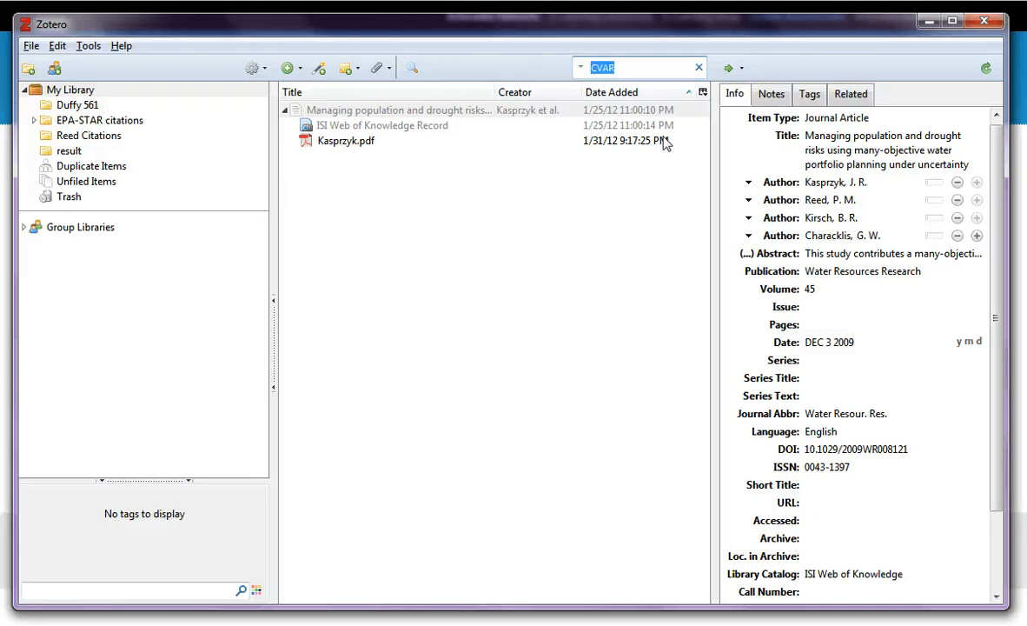
left_click(697, 66)
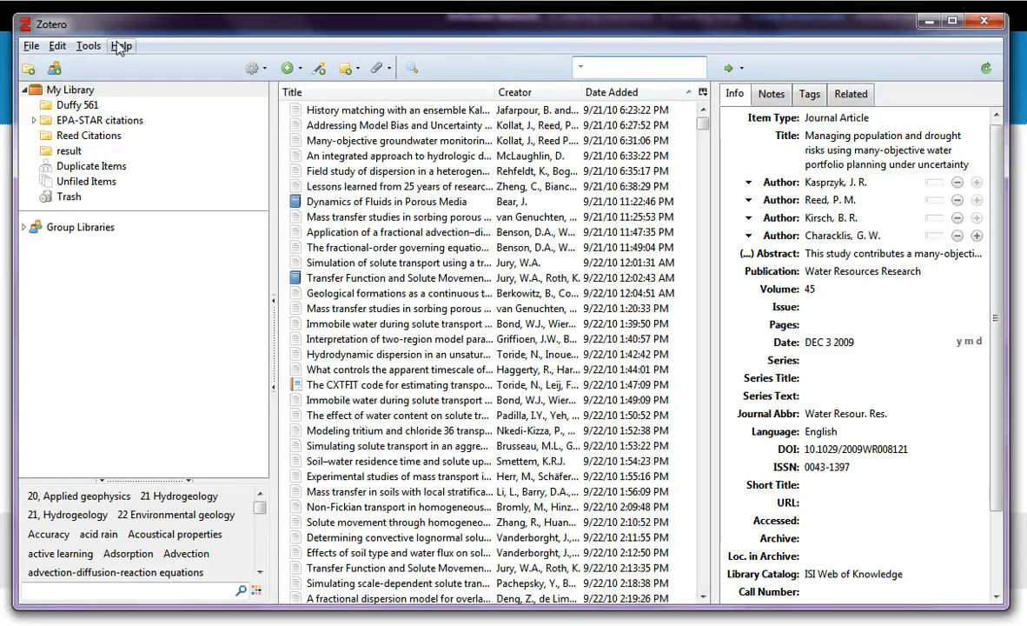
- Show the Advanced preferences with data directory and database maintenance options
left_click(87, 45)
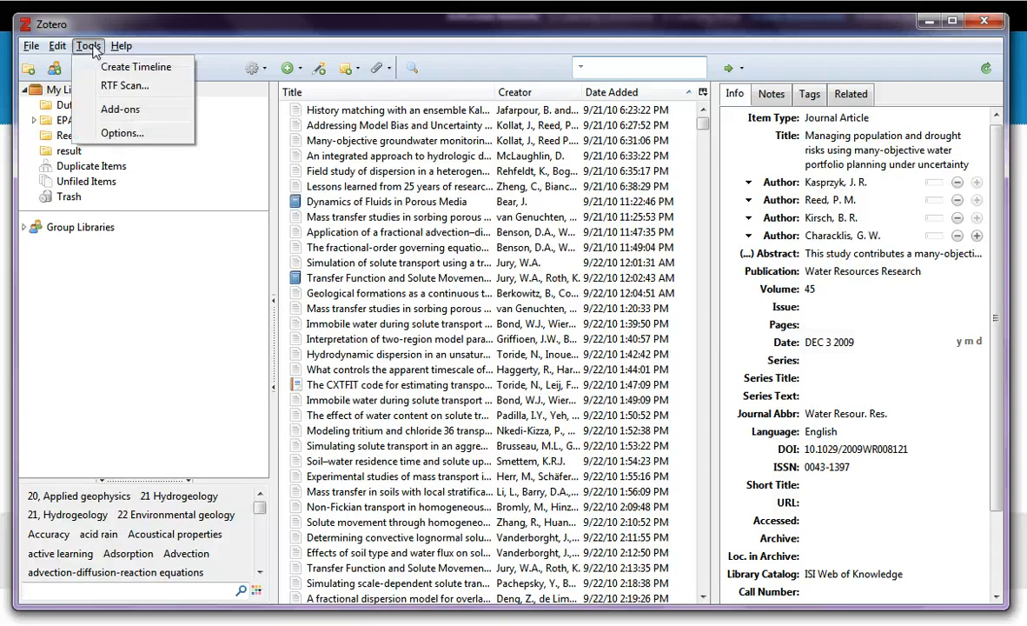
left_click(122, 133)
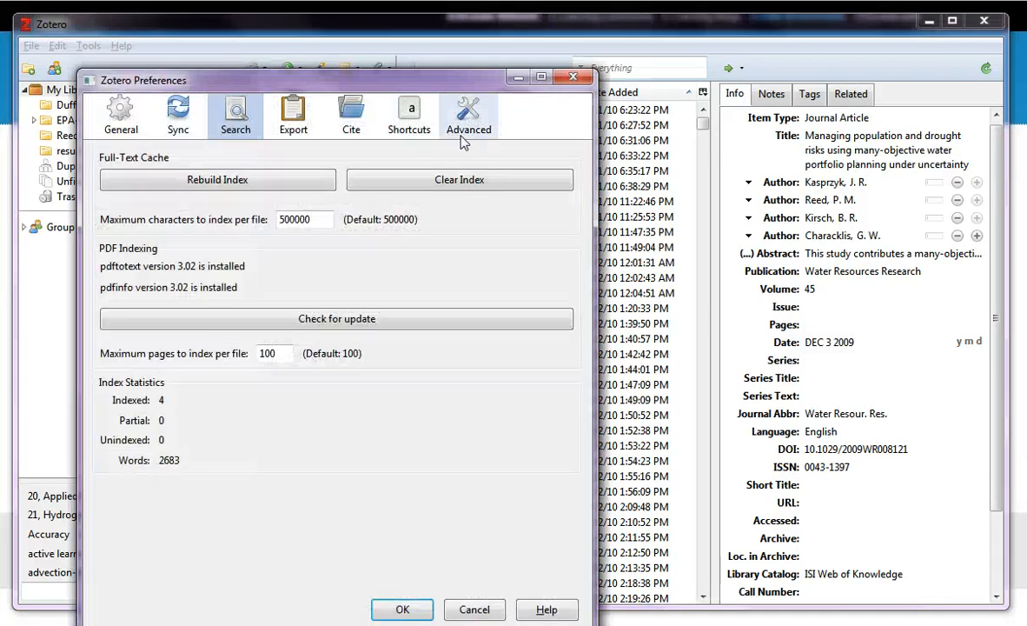
left_click(470, 114)
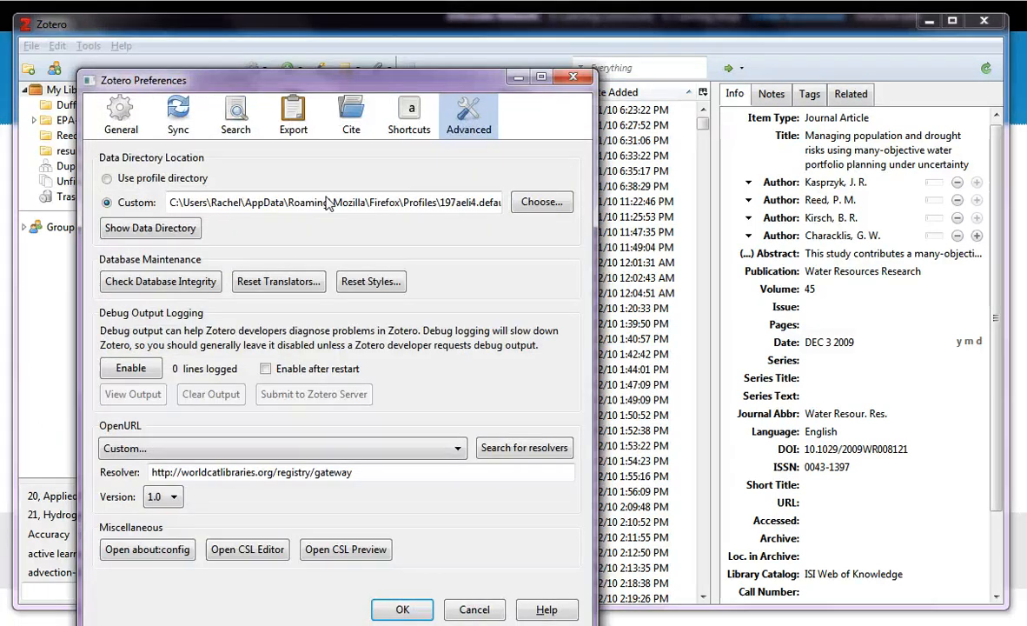